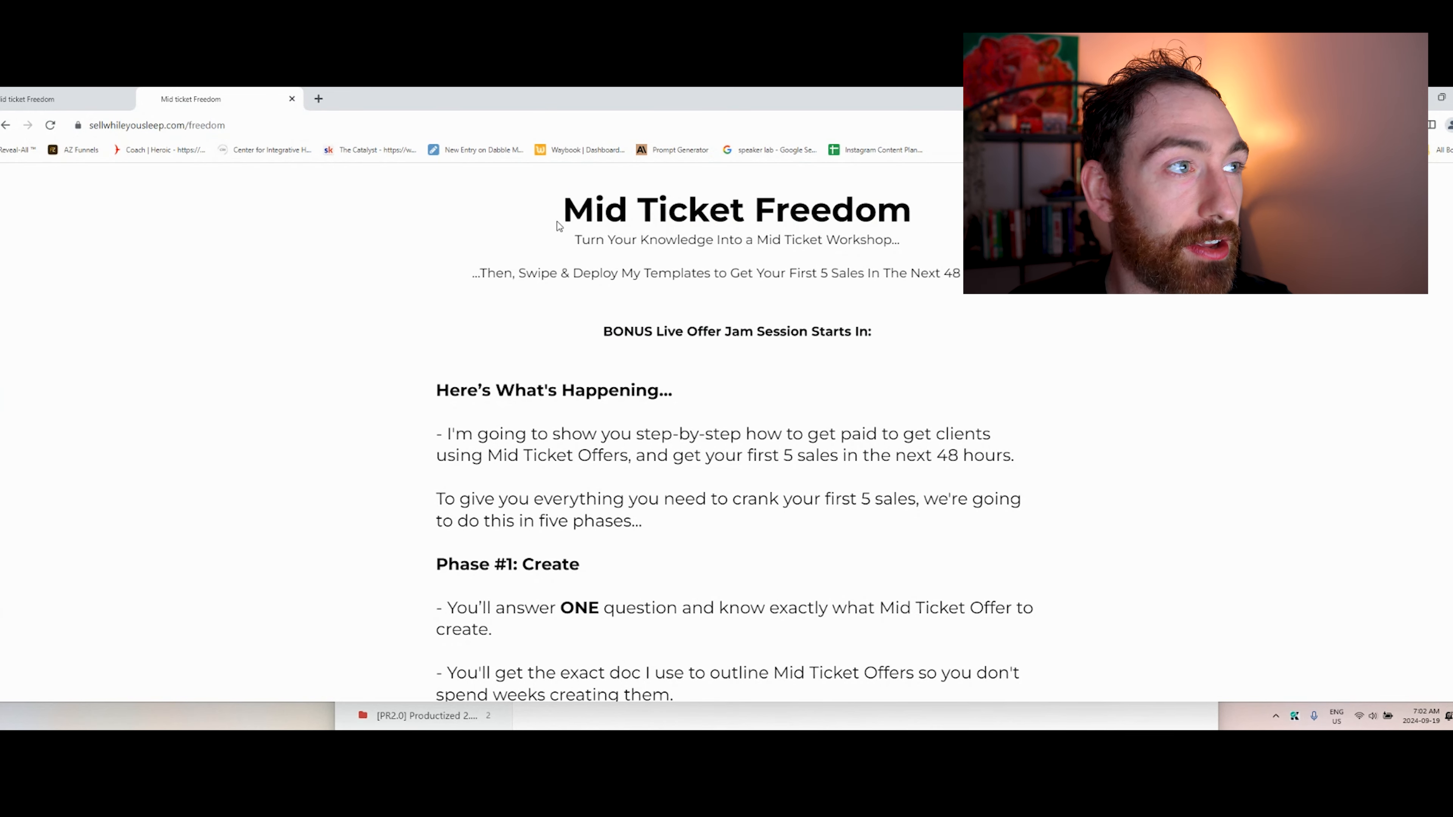
Load the Evergreen Ads 2.0 workshop page in a new tab beside Mid Ticket Freedom
{"action": "scroll", "scroll_direction": "down", "scroll_amount": 3}
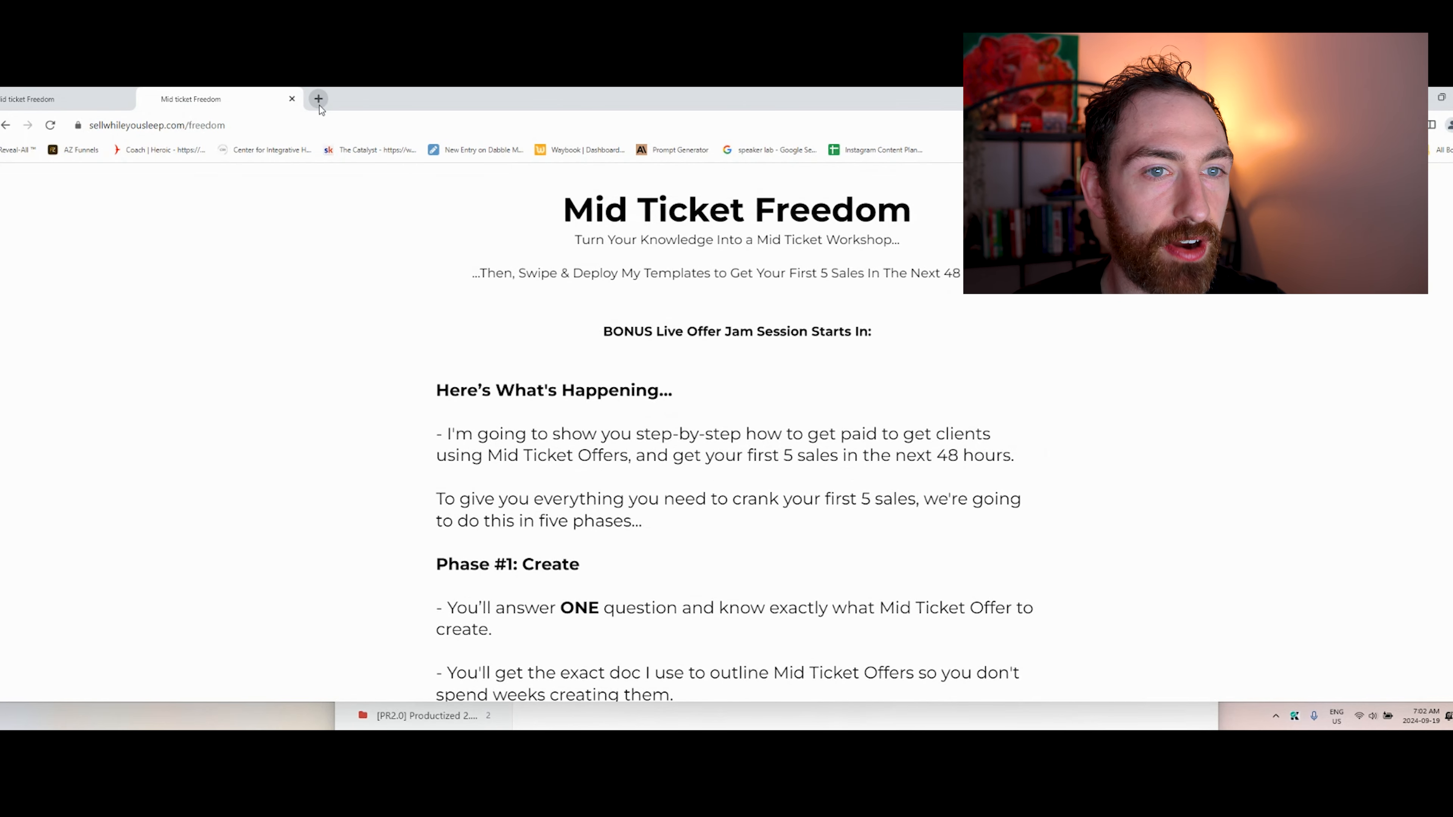
{"action": "left_click", "coordinate": [317, 100]}
{"action": "type", "text": "sellwhileyousleep.com/evergreen-ads-workshop-v2"}
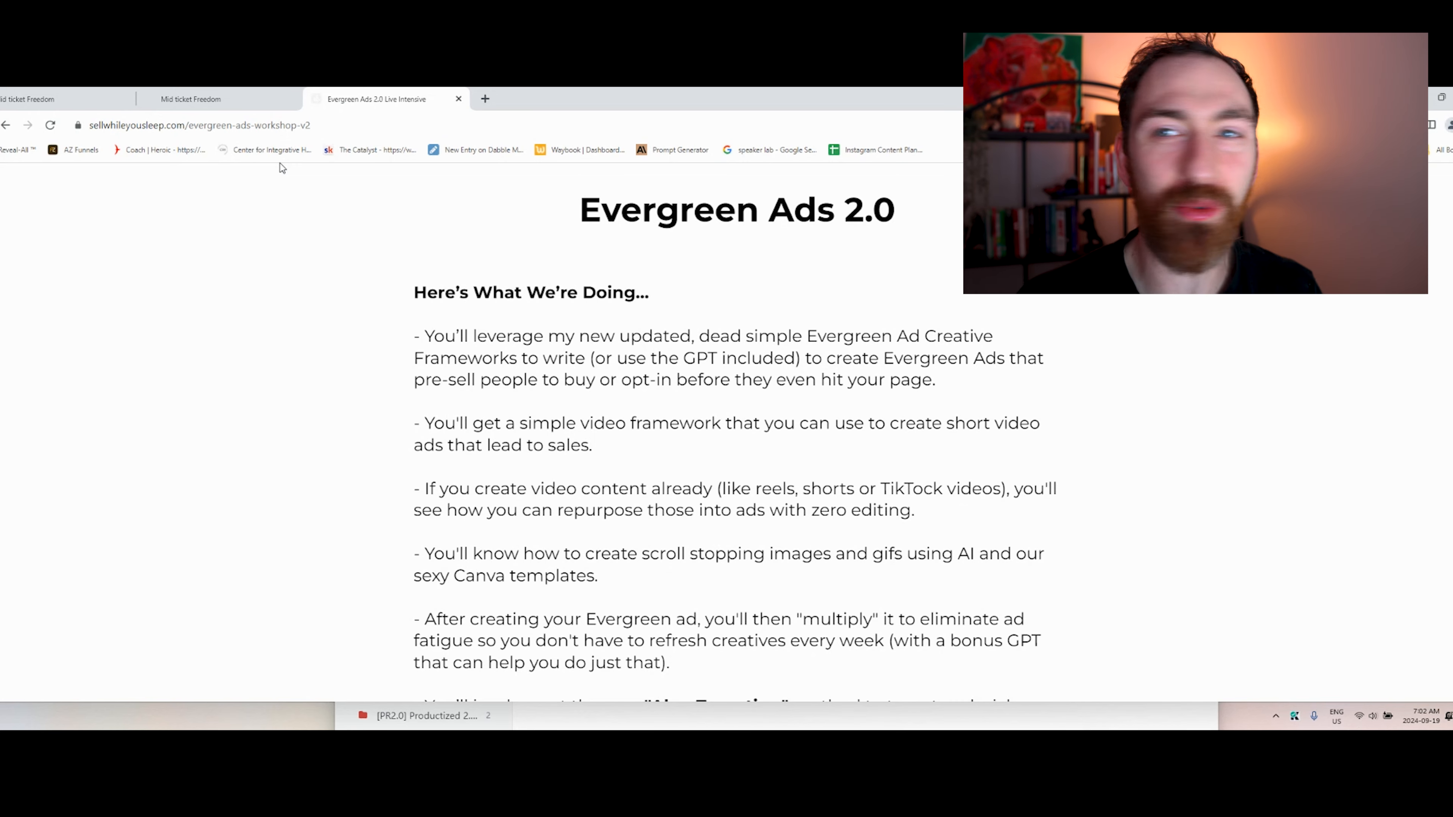
{"action": "scroll", "scroll_direction": "down", "scroll_amount": 3}
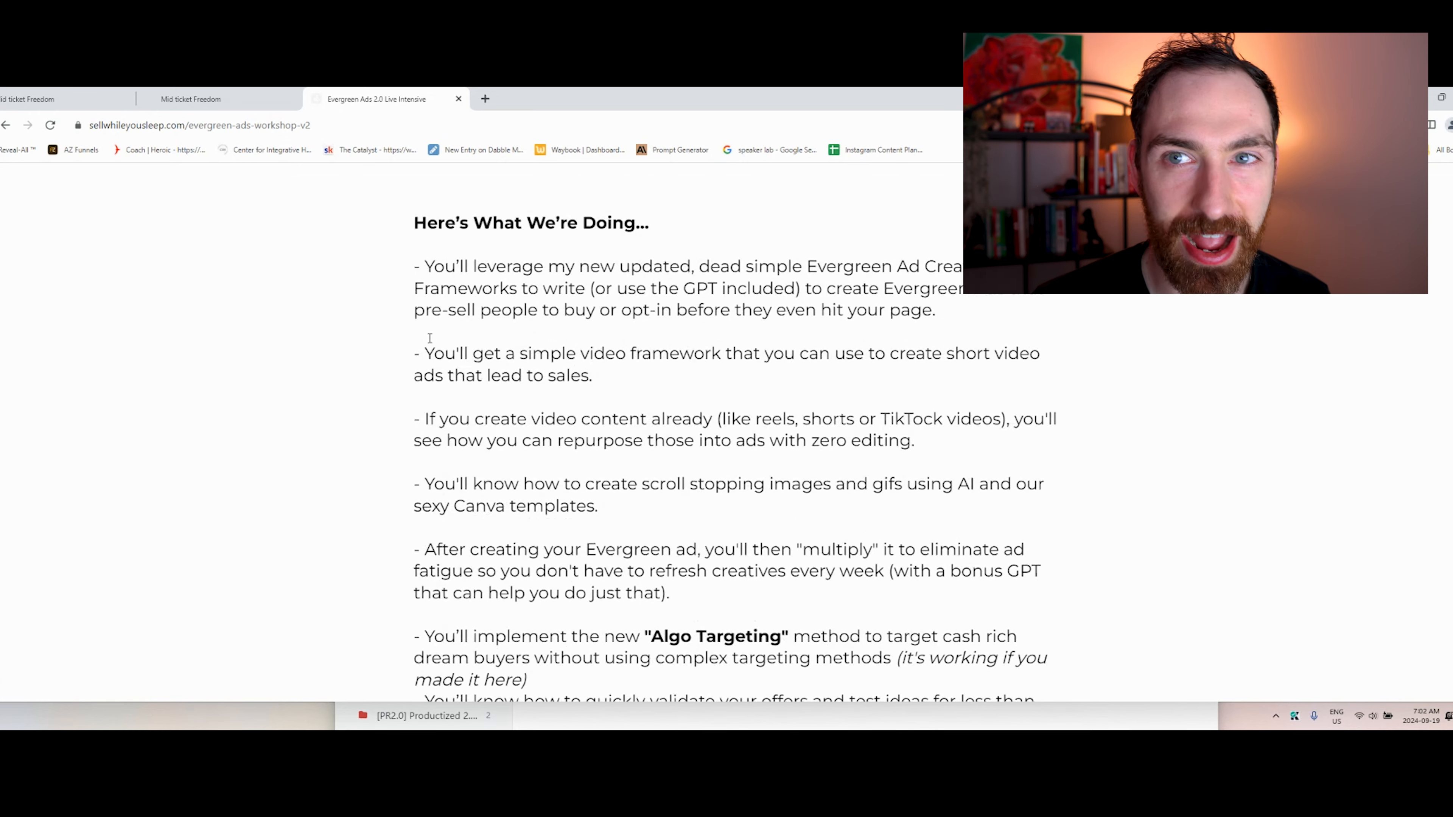
{"action": "scroll", "scroll_direction": "up", "scroll_amount": 3}
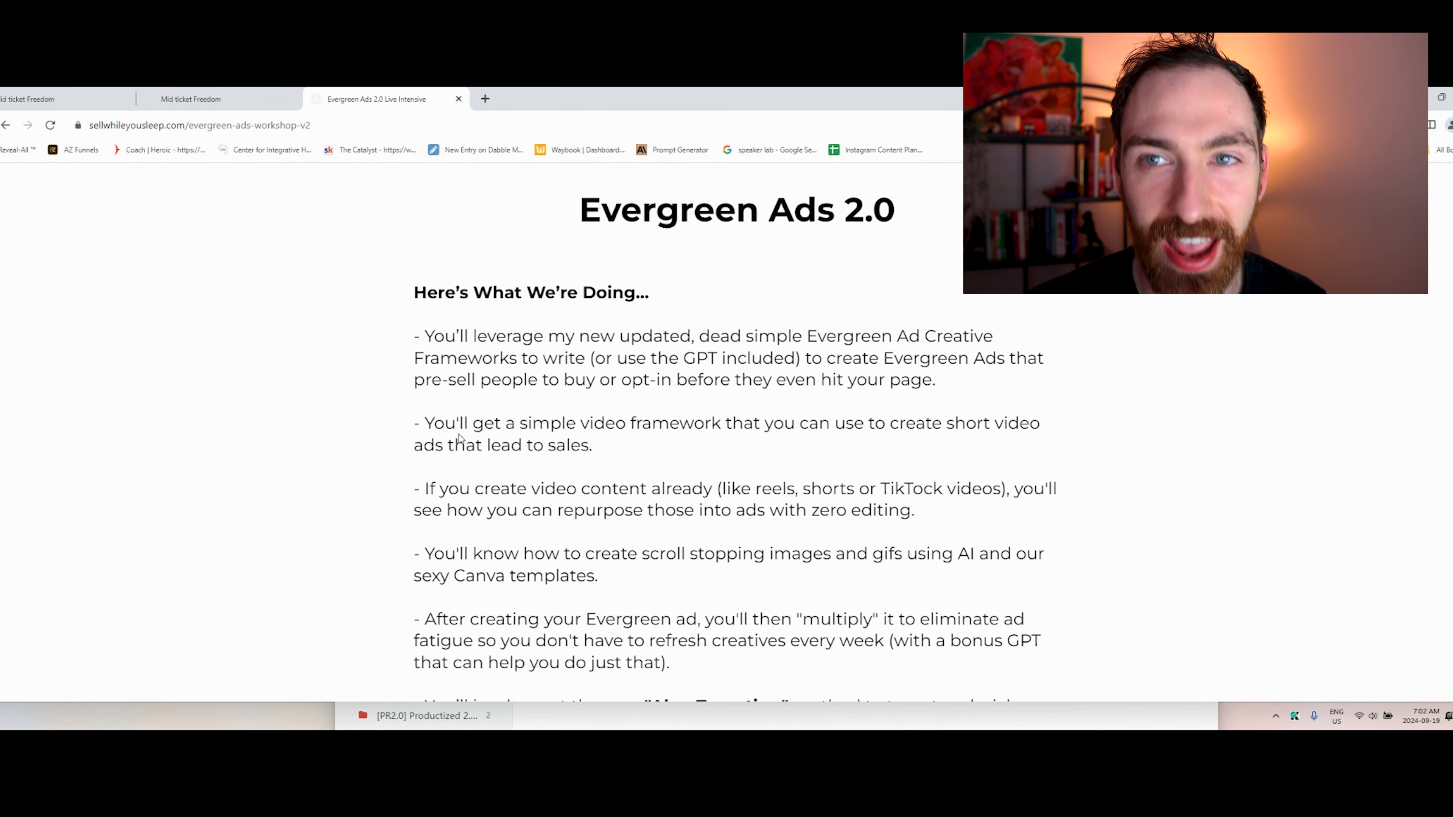
{"action": "scroll", "scroll_direction": "down", "scroll_amount": 3}
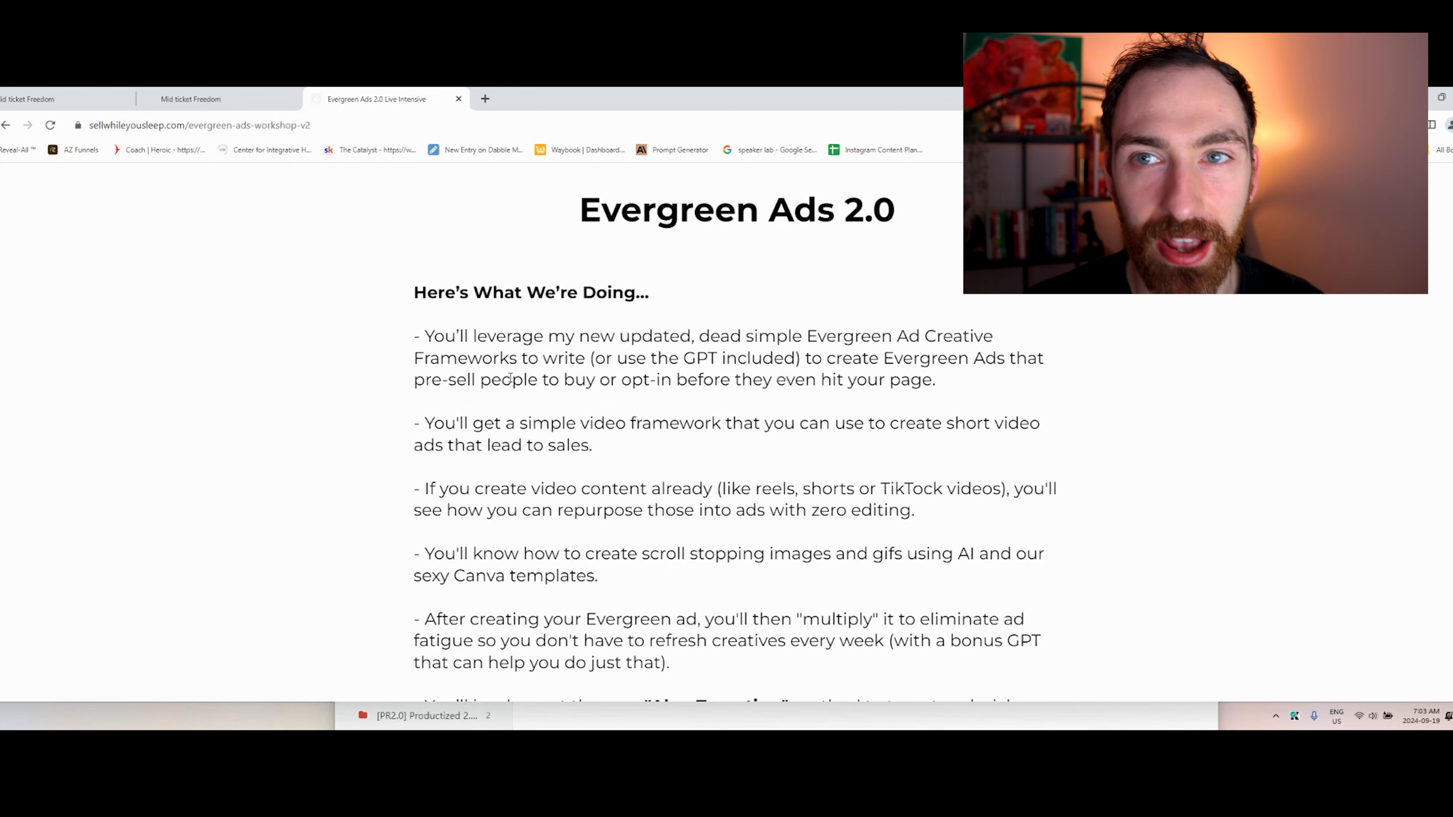
{"action": "scroll", "scroll_direction": "down", "scroll_amount": 3}
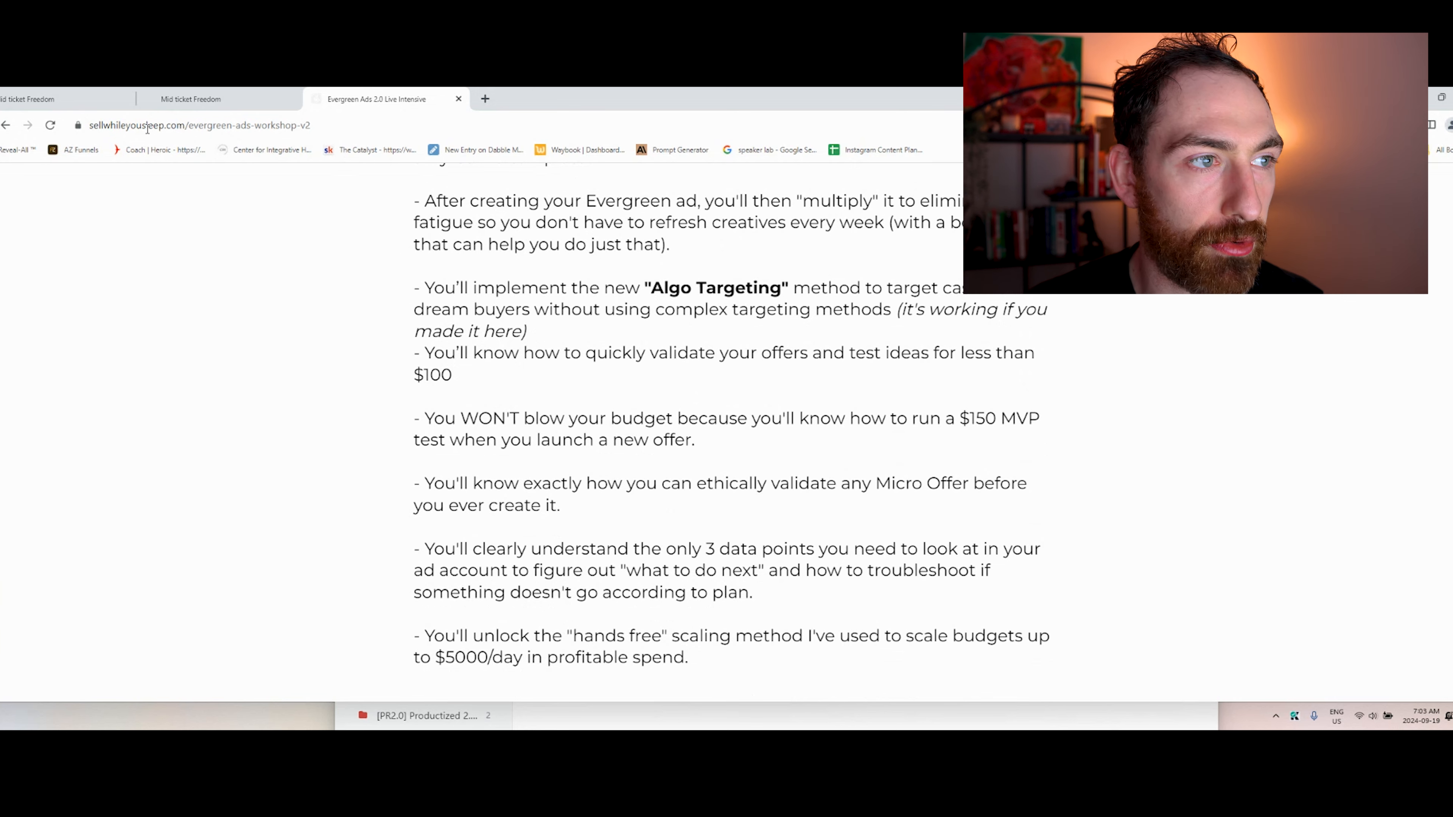
{"action": "scroll", "scroll_direction": "down", "scroll_amount": 3}
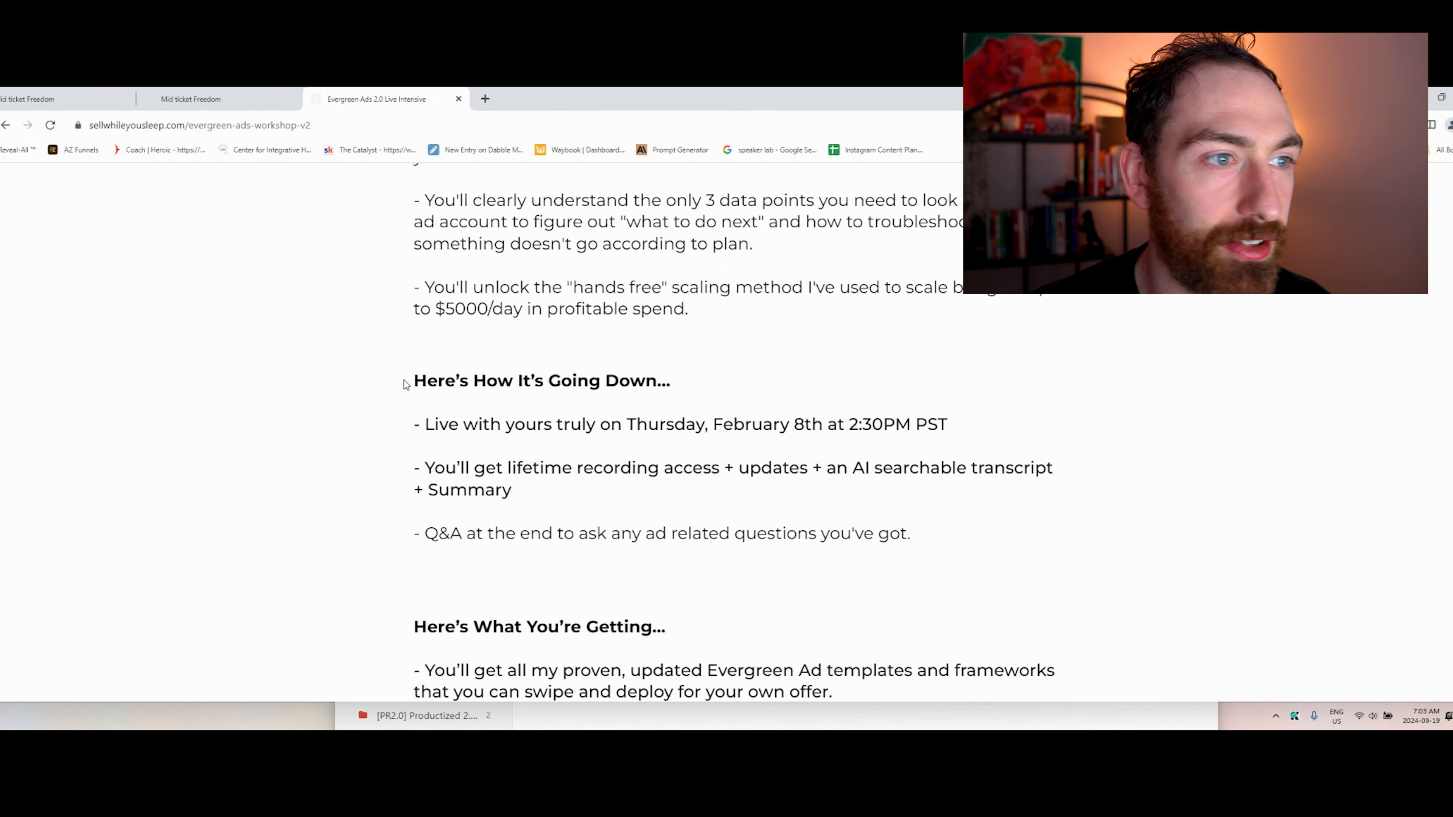
{"action": "scroll", "scroll_direction": "down", "scroll_amount": 3}
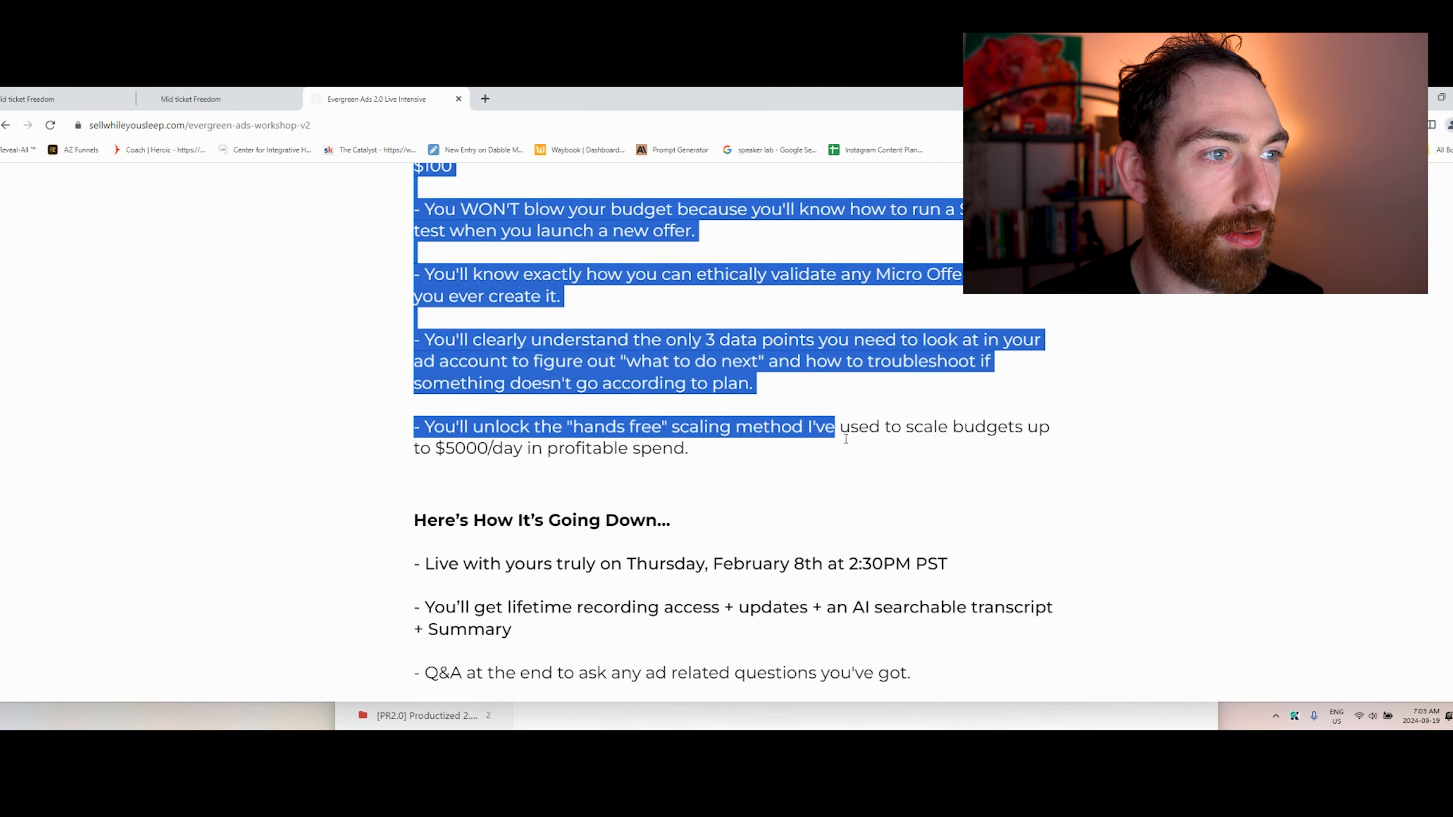
{"action": "scroll", "scroll_direction": "down", "scroll_amount": 3}
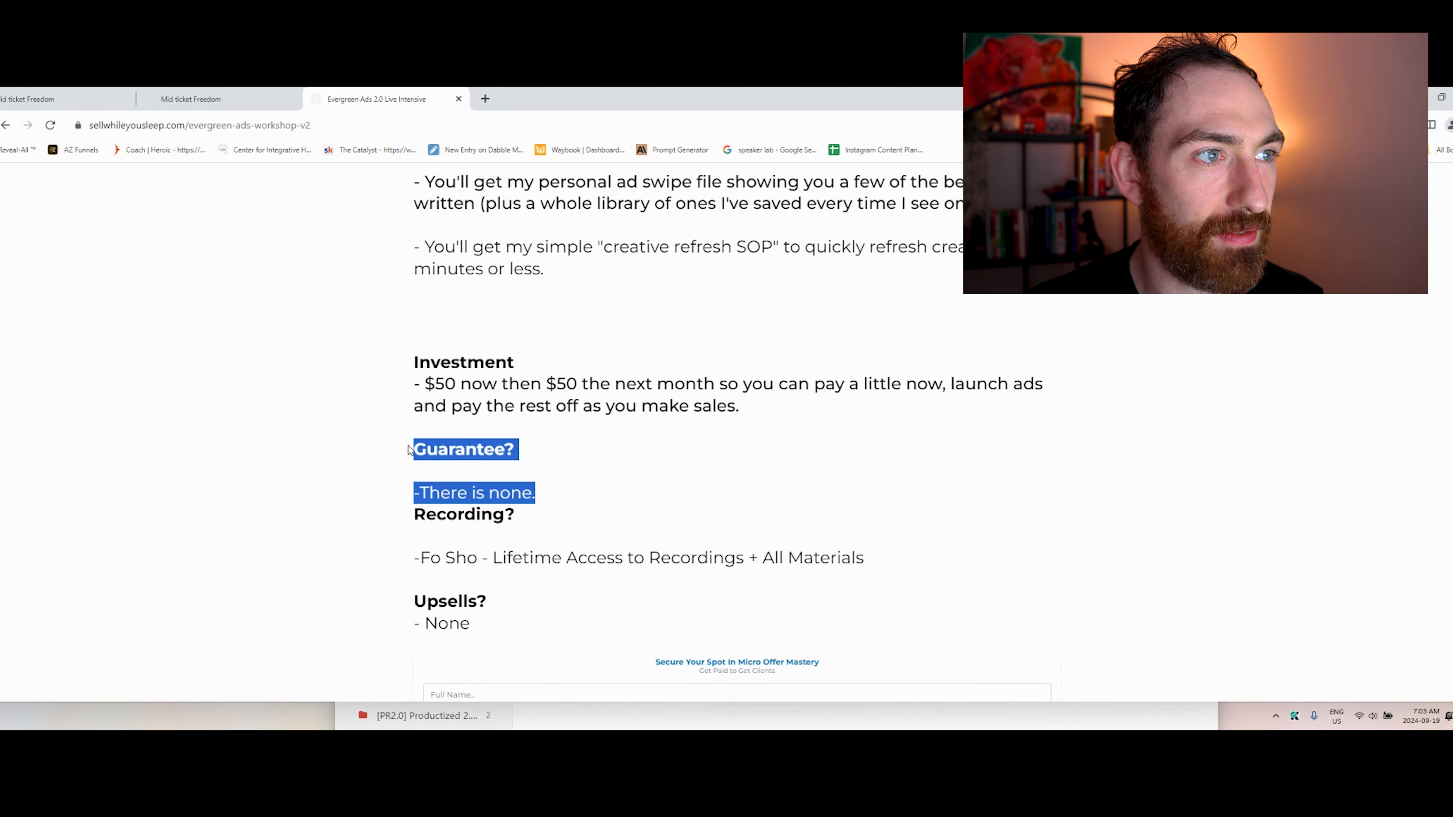
{"action": "mouse_move", "coordinate": [482, 593]}
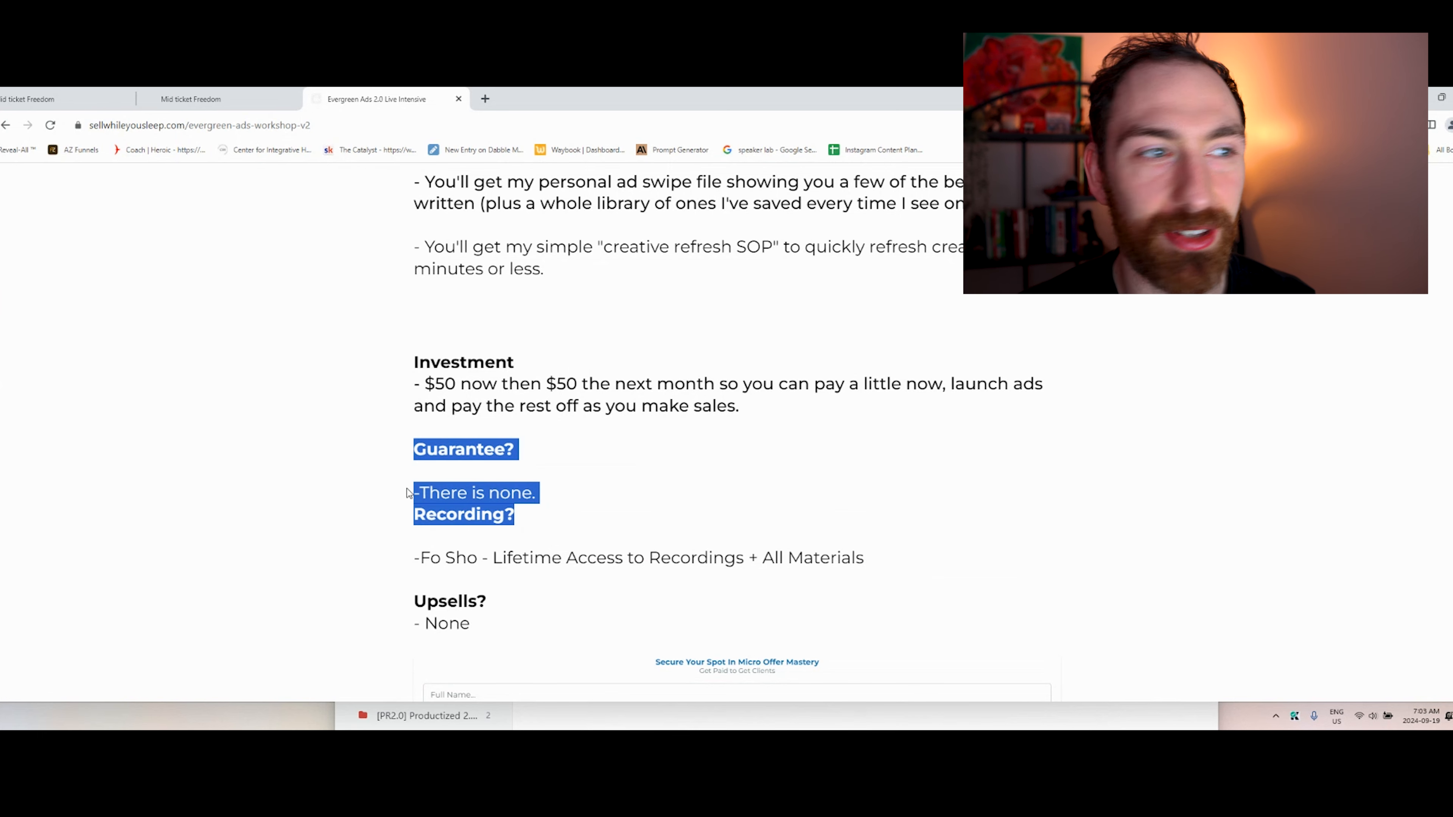
{"action": "left_click", "coordinate": [514, 548]}
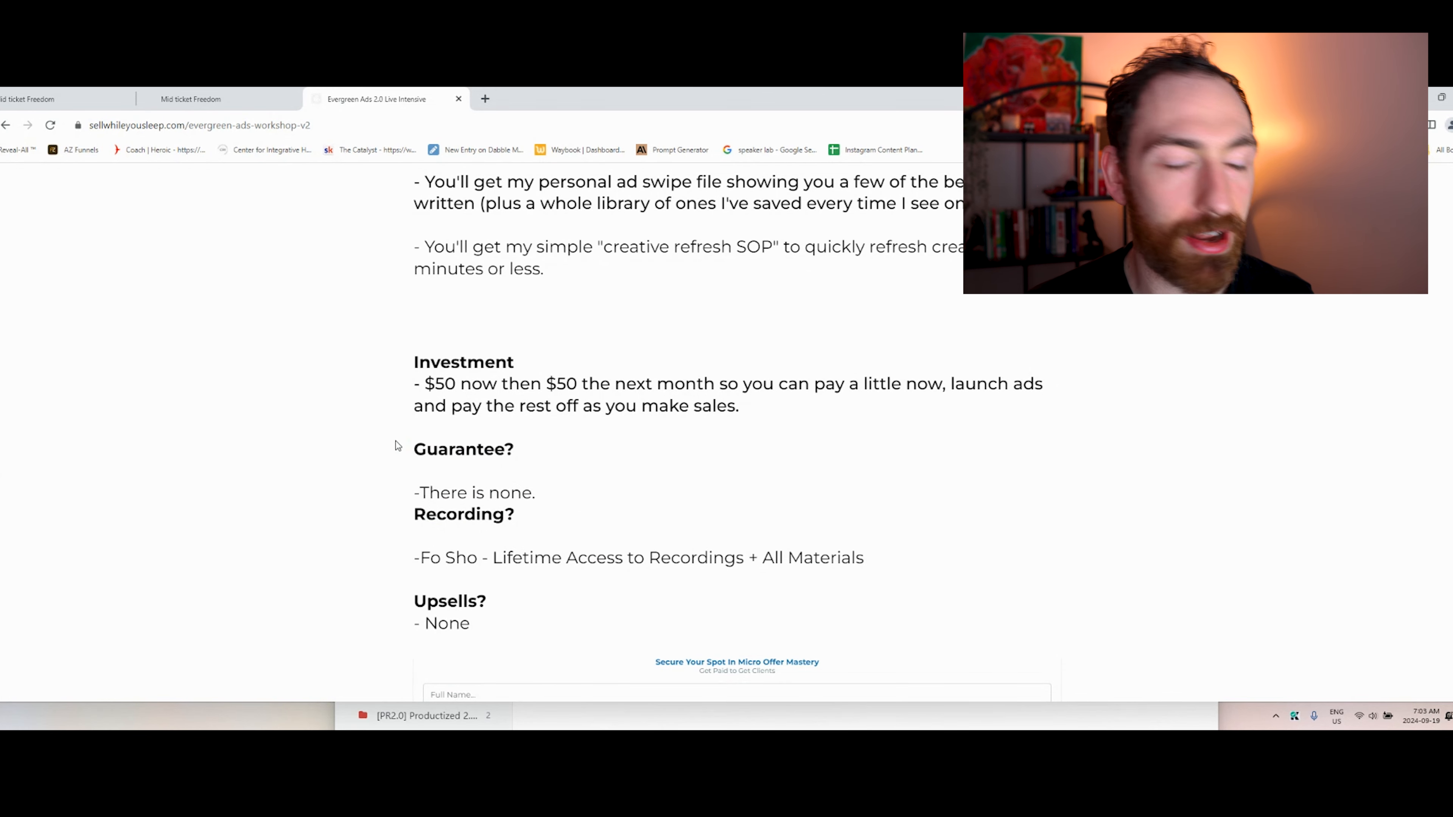
{"action": "left_click_drag", "start_coordinate": [414, 450], "coordinate": [536, 492]}
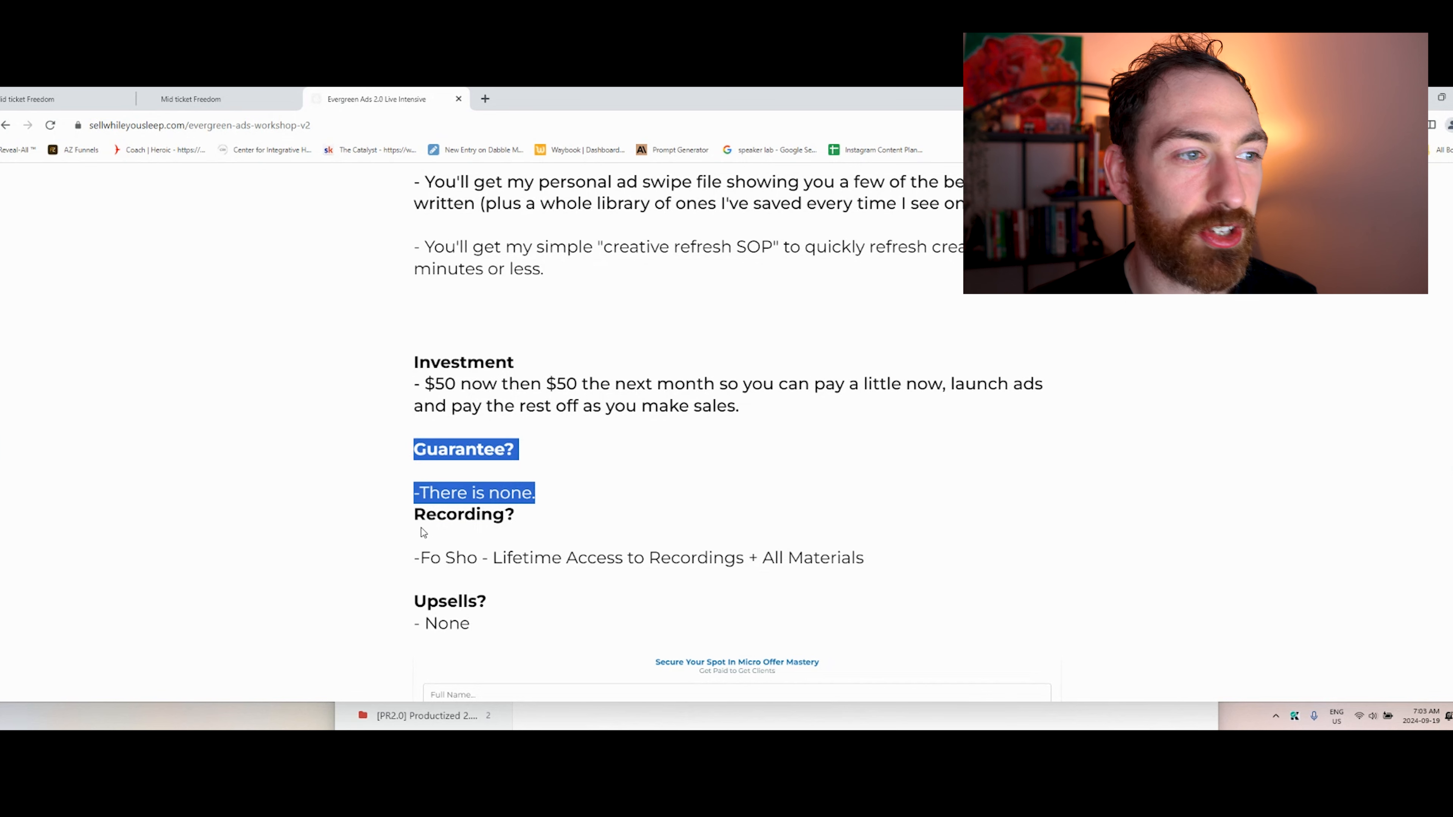
{"action": "left_click", "coordinate": [500, 483]}
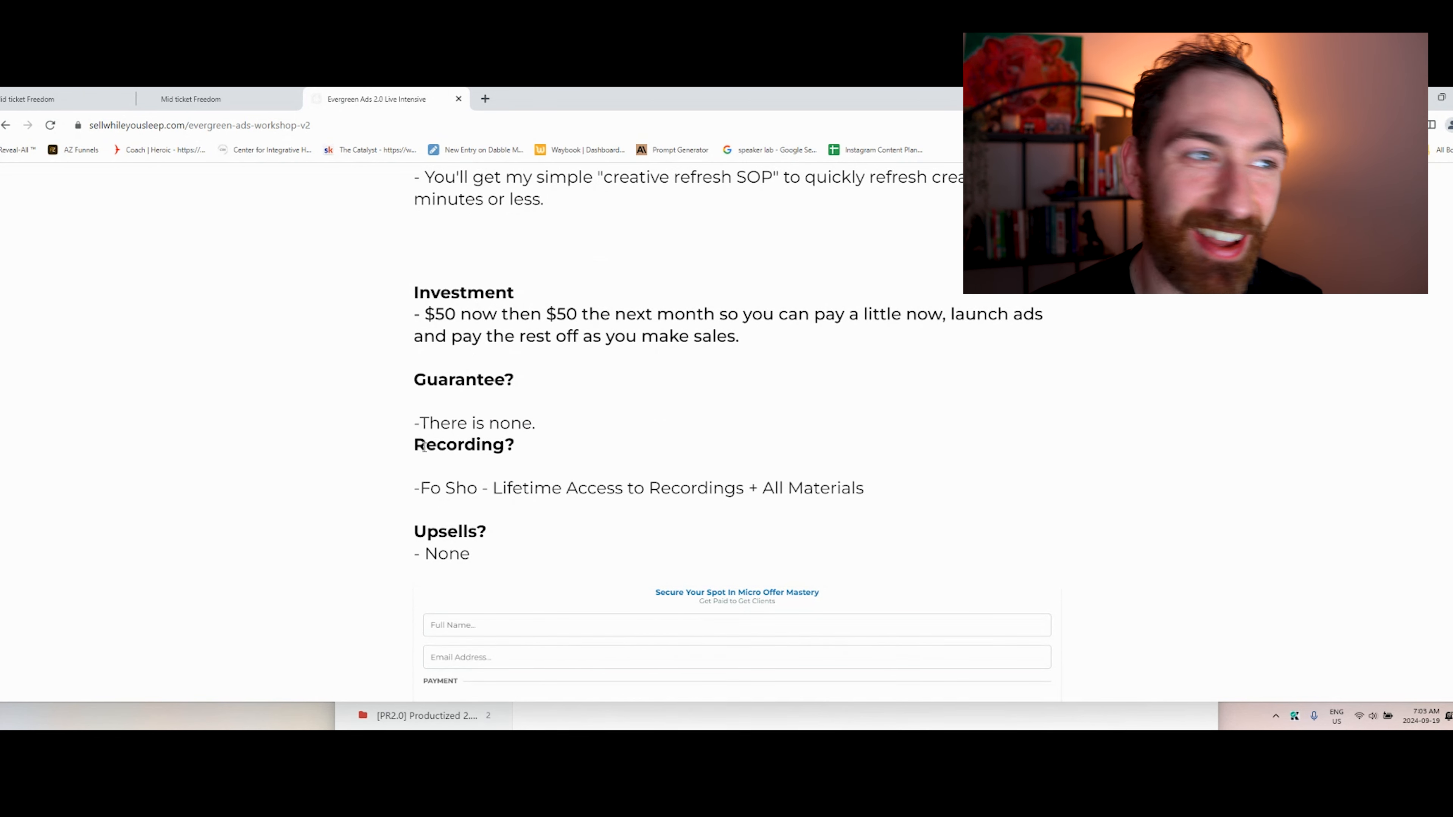
{"action": "left_click_drag", "start_coordinate": [413, 532], "coordinate": [472, 565]}
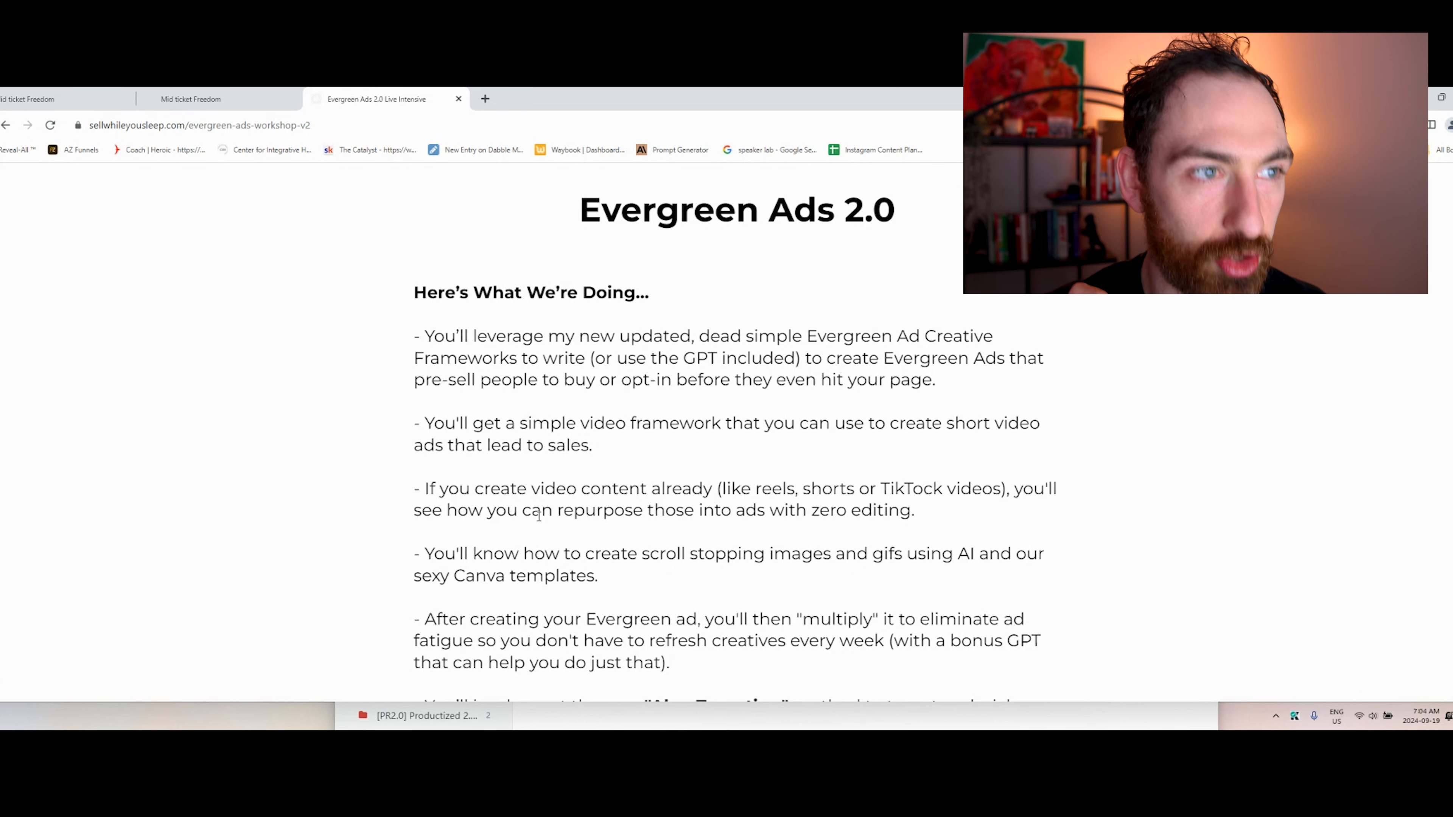
Return to the Mid Ticket Freedom tab and review 'Here's What's Happening' and Phase #1 Create
{"action": "left_click", "coordinate": [191, 99]}
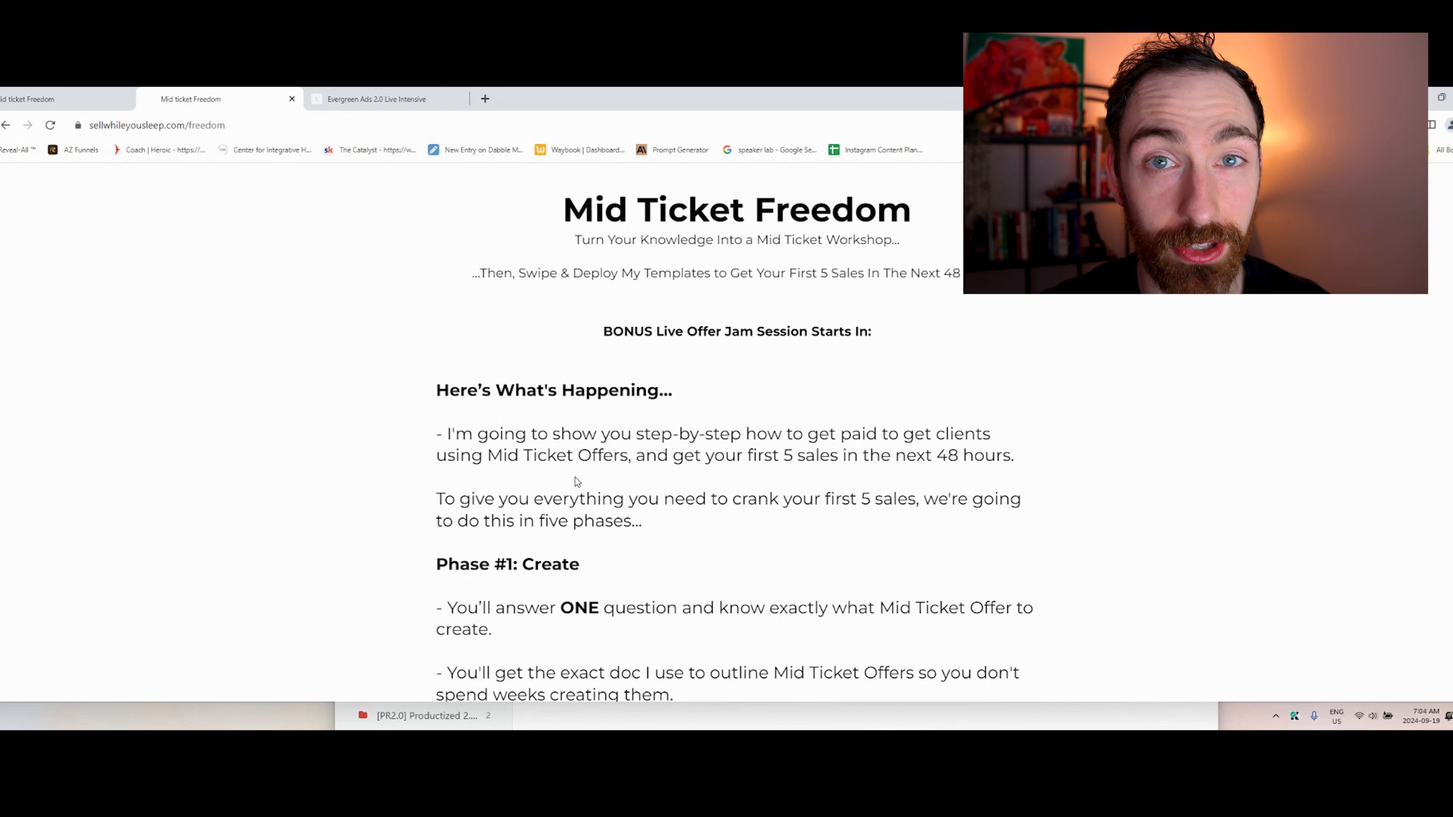
{"action": "scroll", "scroll_direction": "down", "scroll_amount": 3}
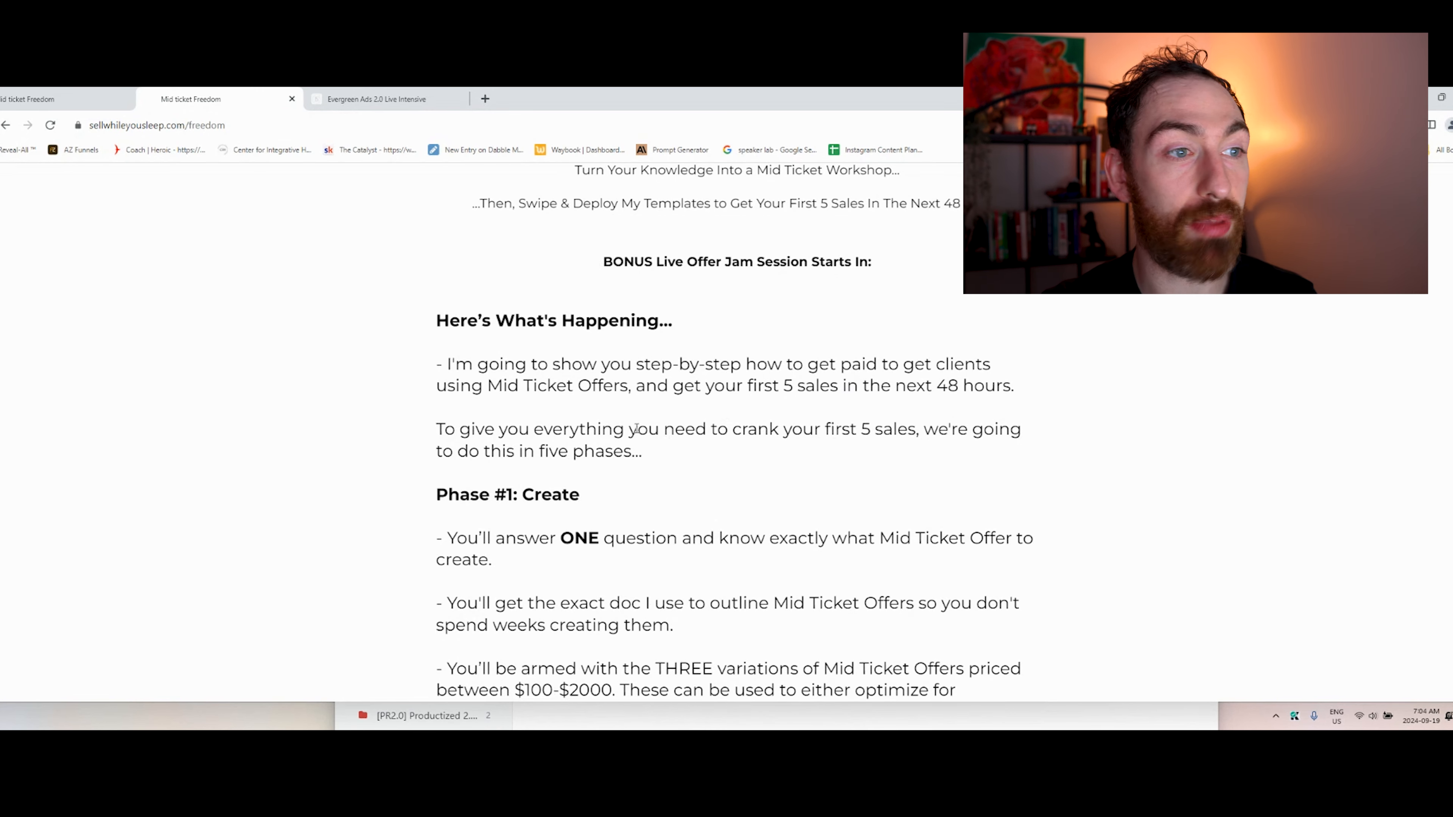
{"action": "scroll", "scroll_direction": "down", "scroll_amount": 3}
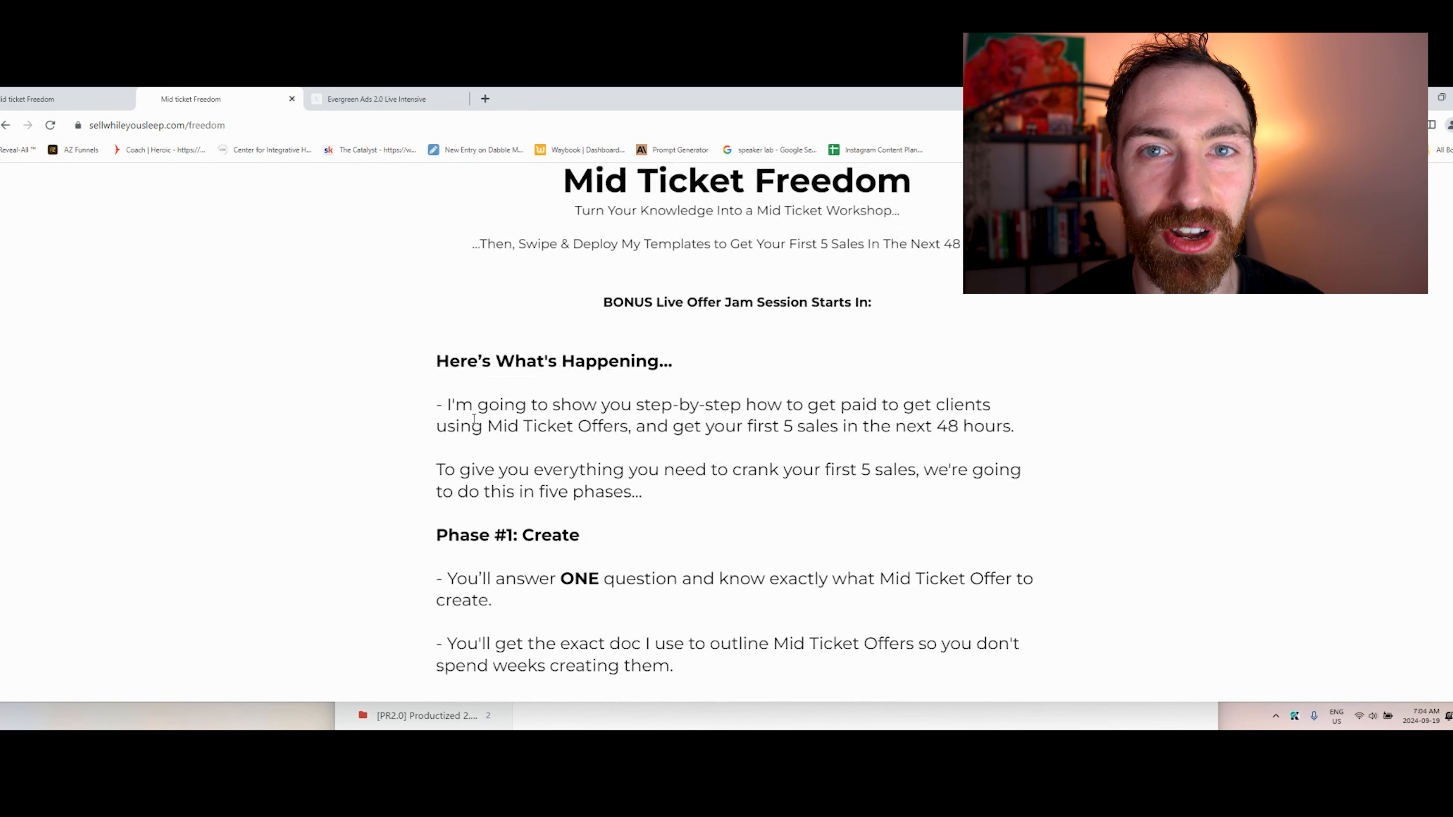
{"action": "scroll", "scroll_direction": "down", "scroll_amount": 3}
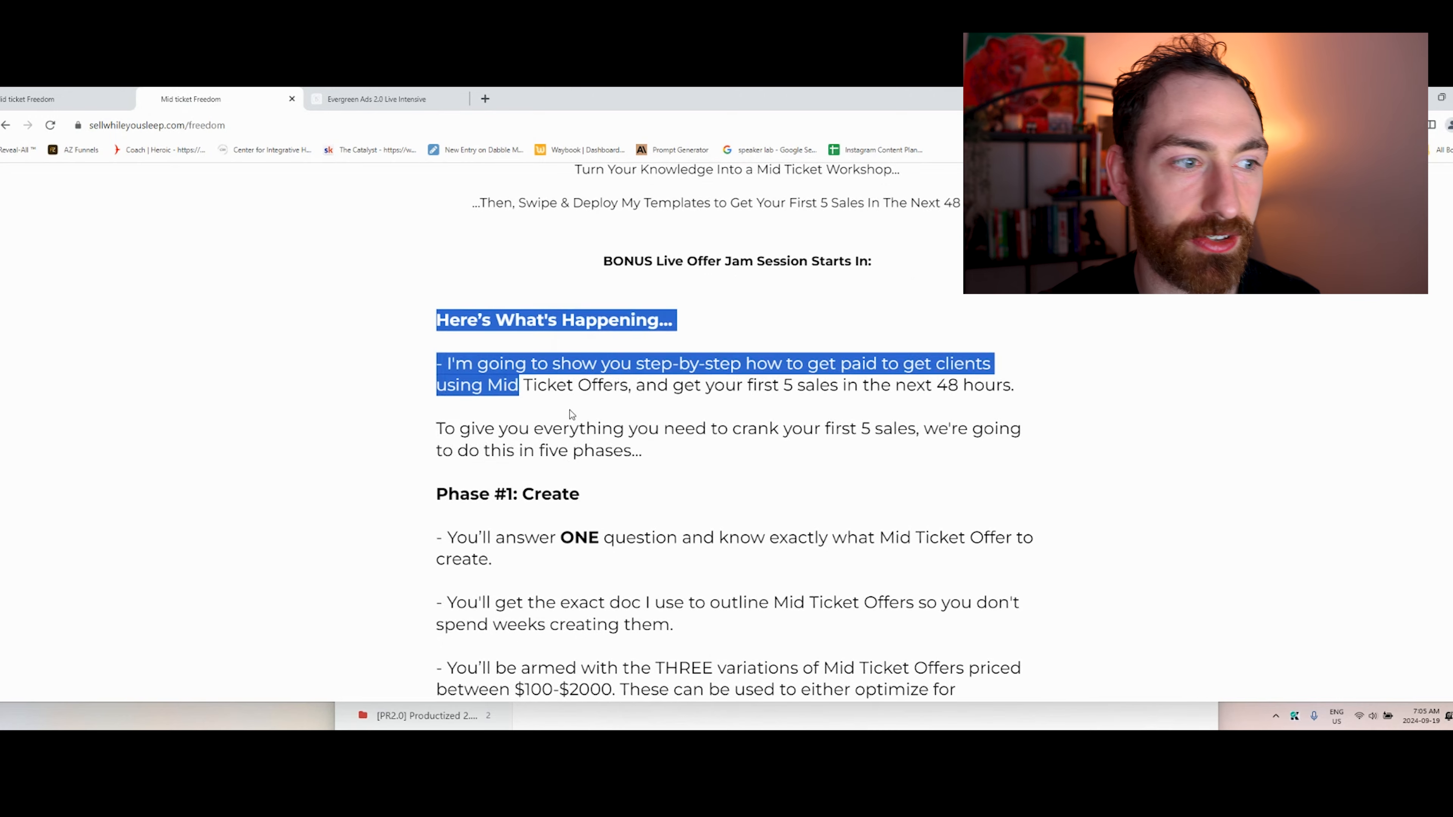
{"action": "scroll", "scroll_direction": "down", "scroll_amount": 3}
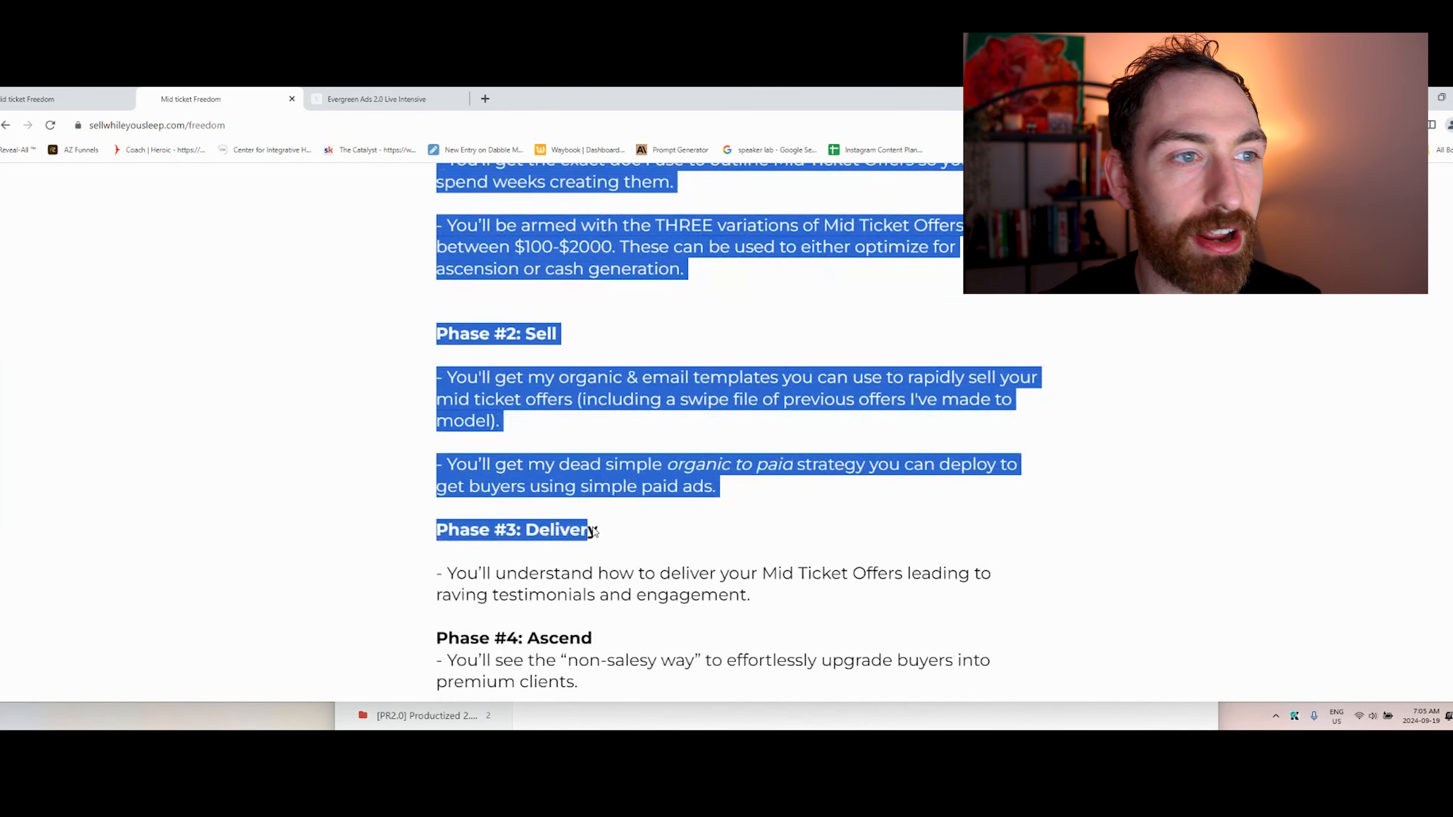
{"action": "scroll", "scroll_direction": "down", "scroll_amount": 3}
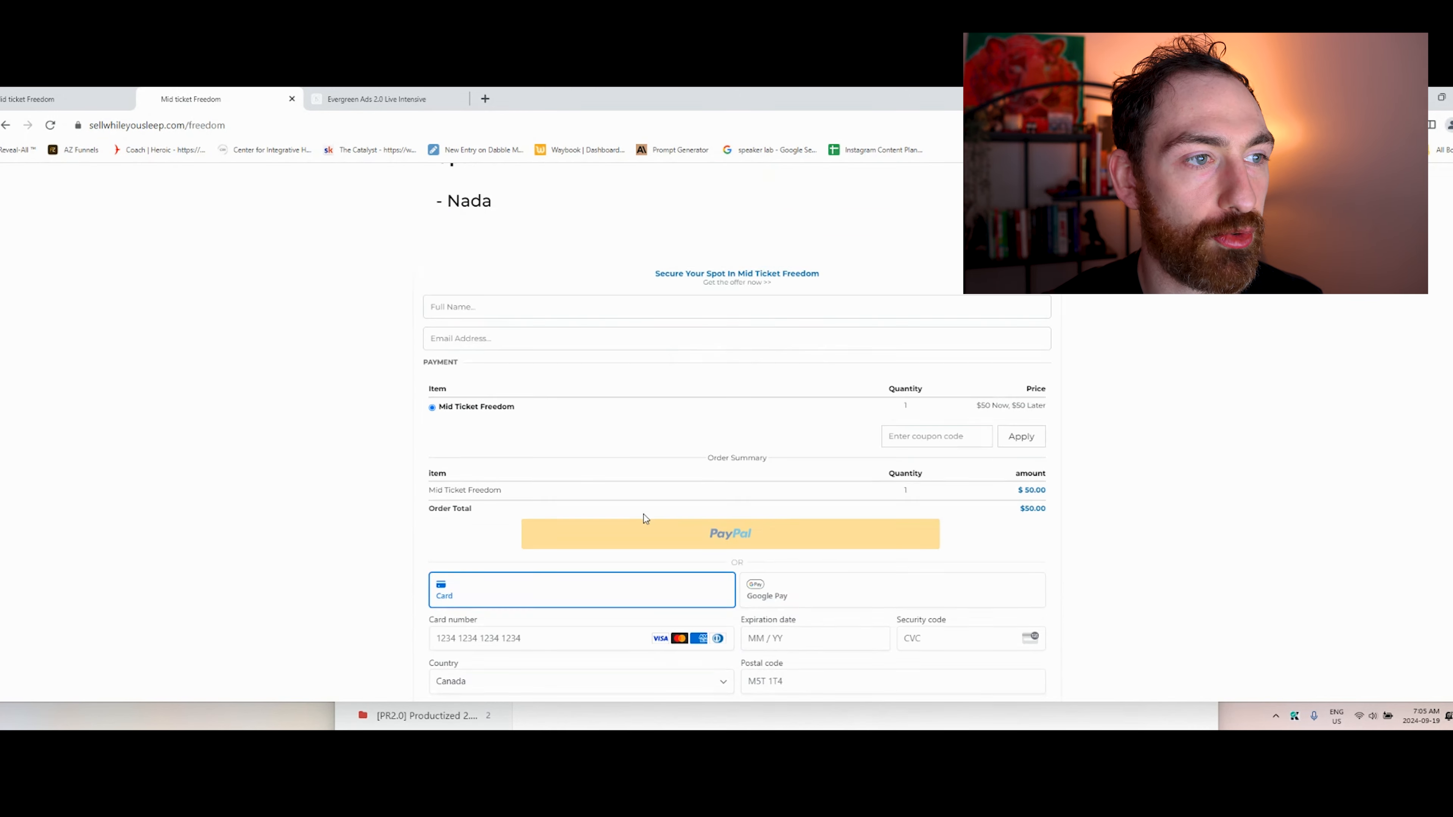
{"action": "scroll", "scroll_direction": "down", "scroll_amount": 3}
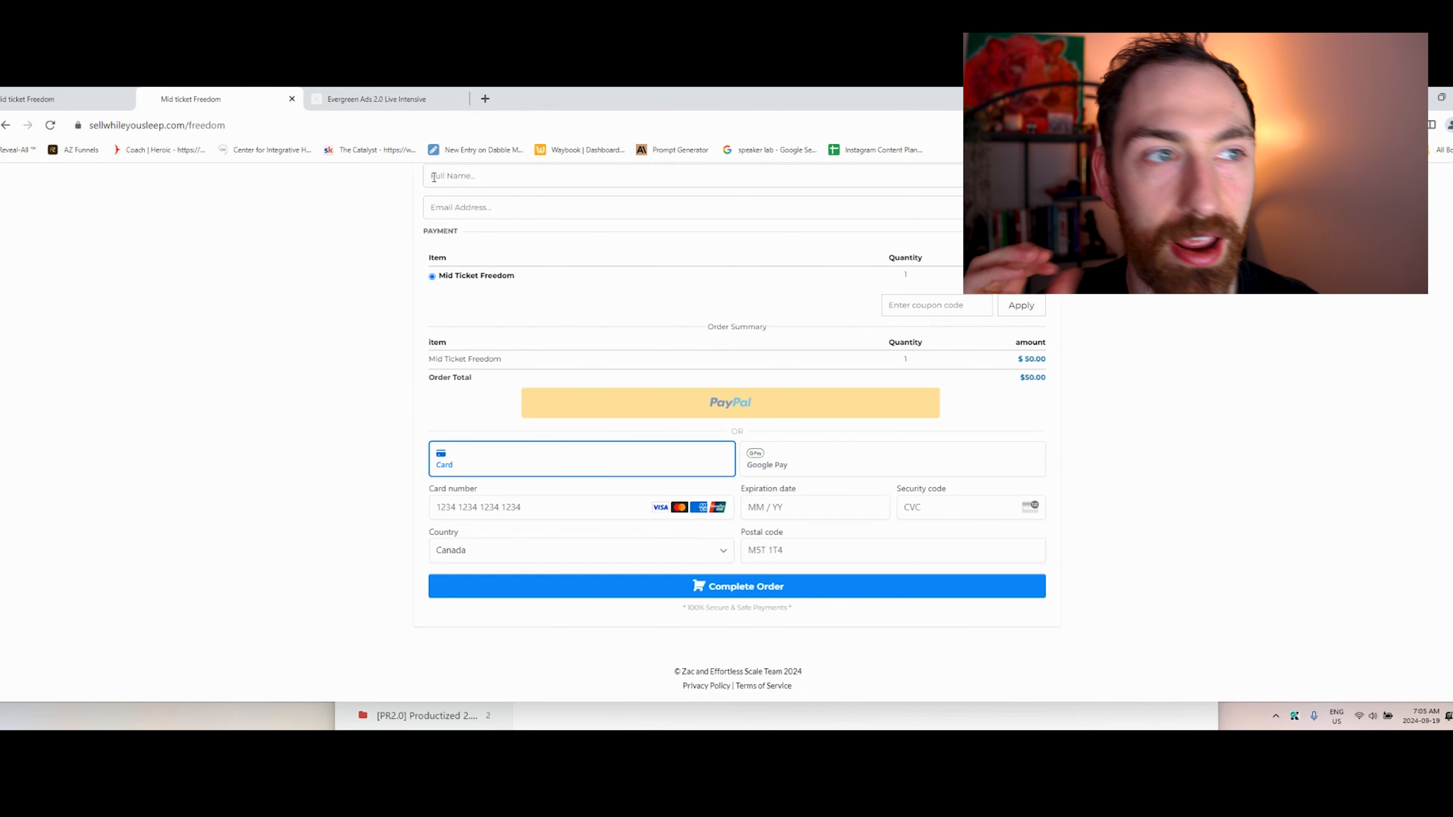
{"action": "left_click", "coordinate": [158, 125]}
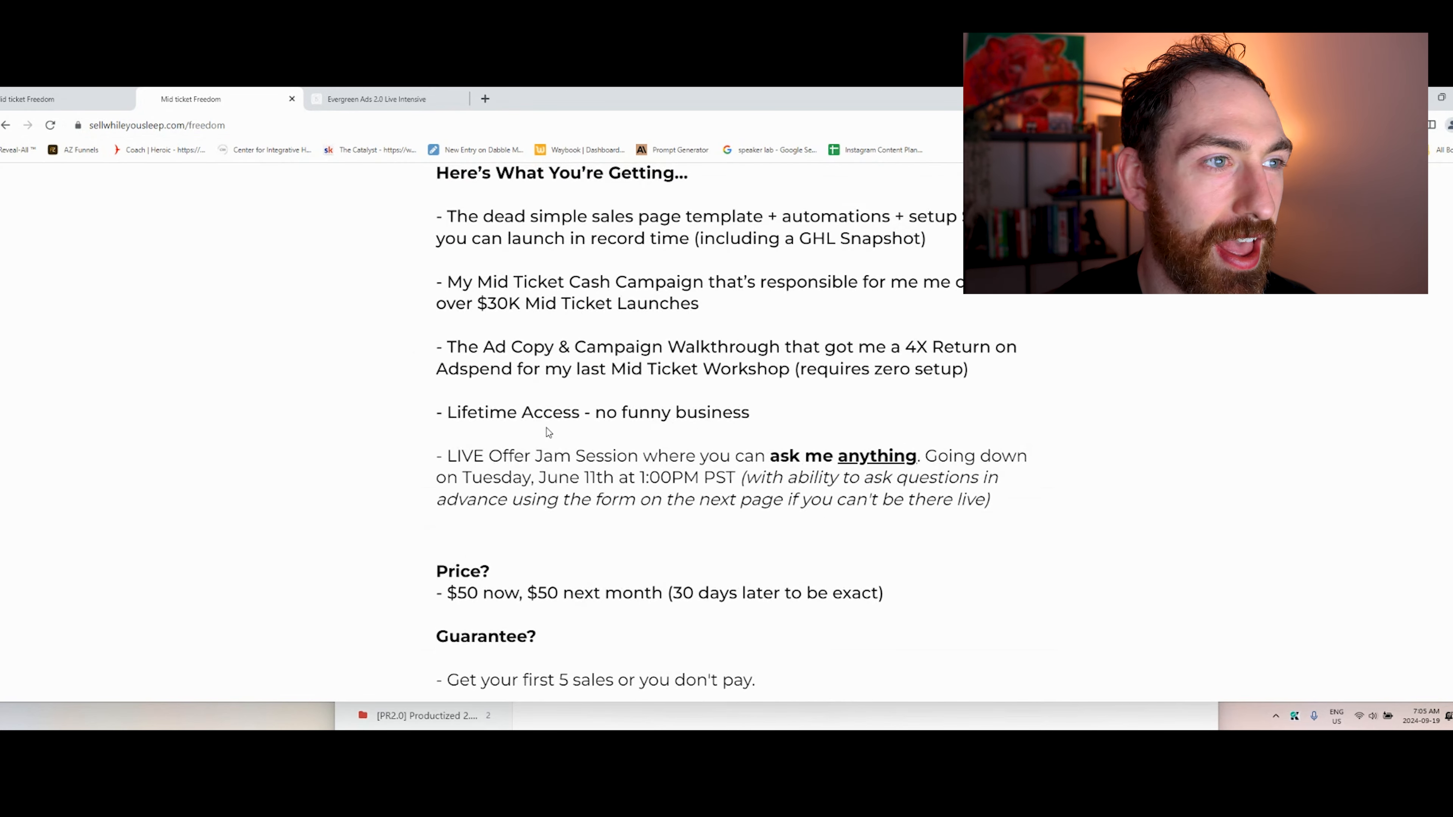
{"action": "scroll", "scroll_direction": "down", "scroll_amount": 3}
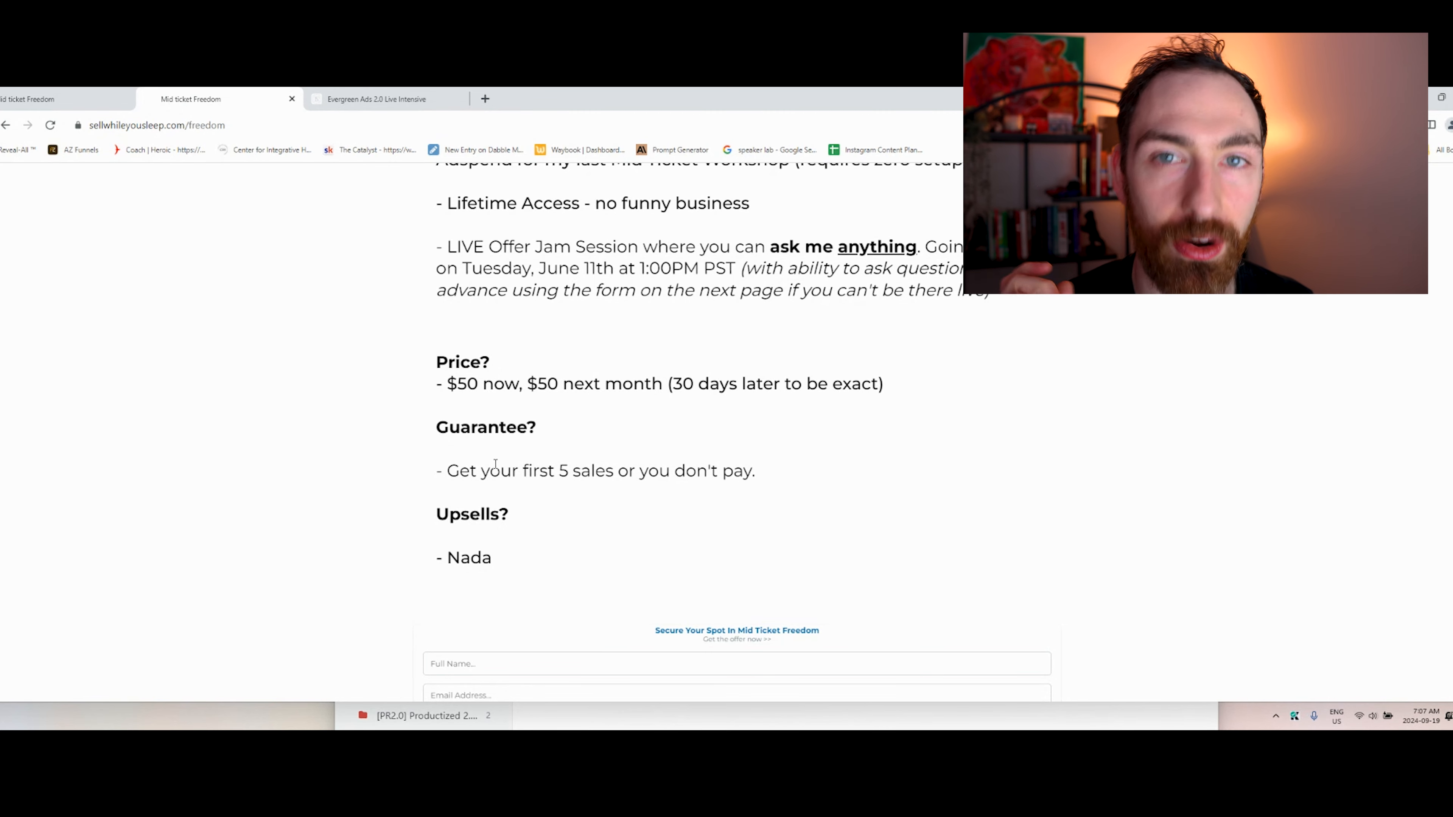
{"action": "scroll", "scroll_direction": "up", "scroll_amount": 3}
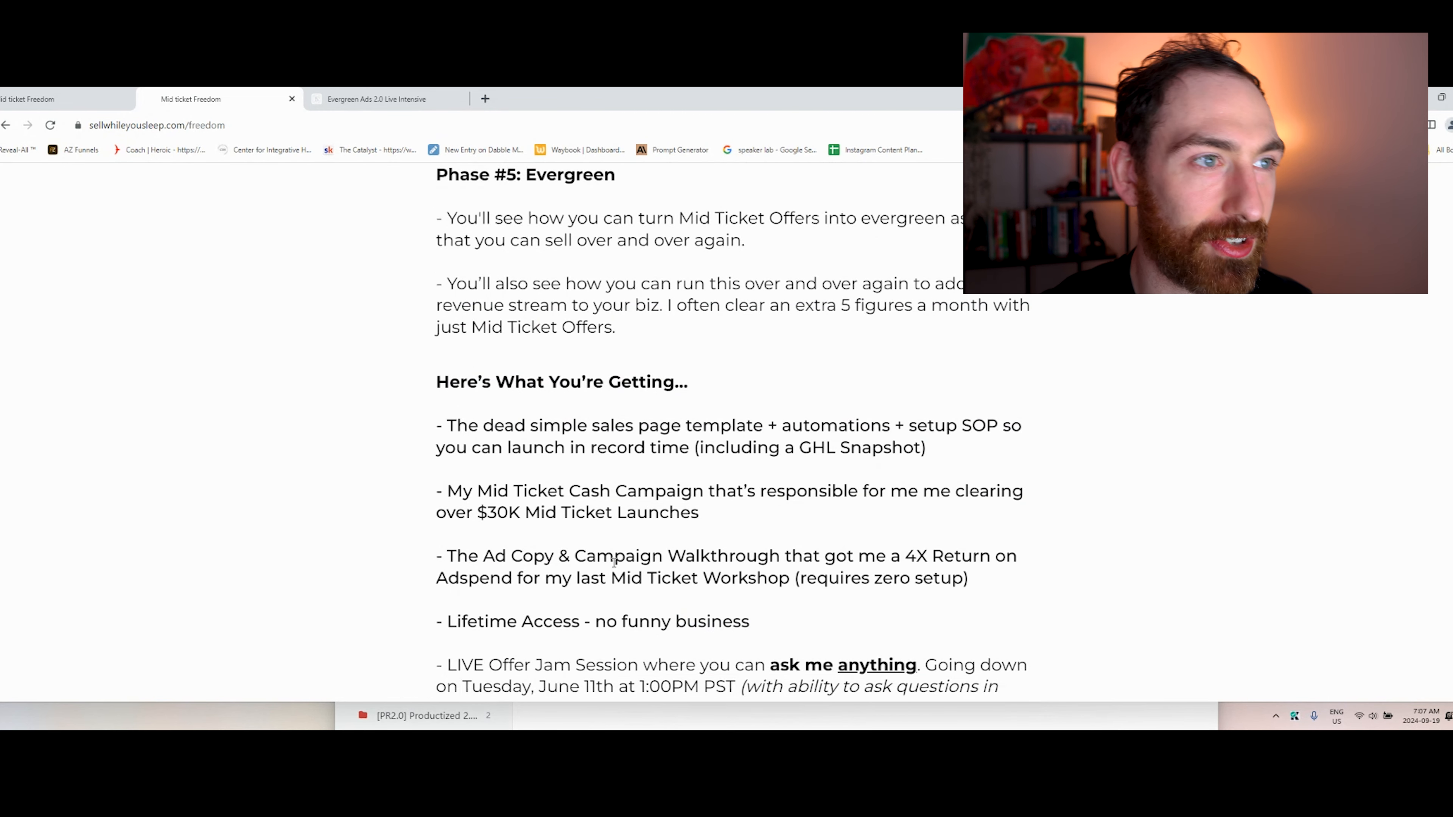